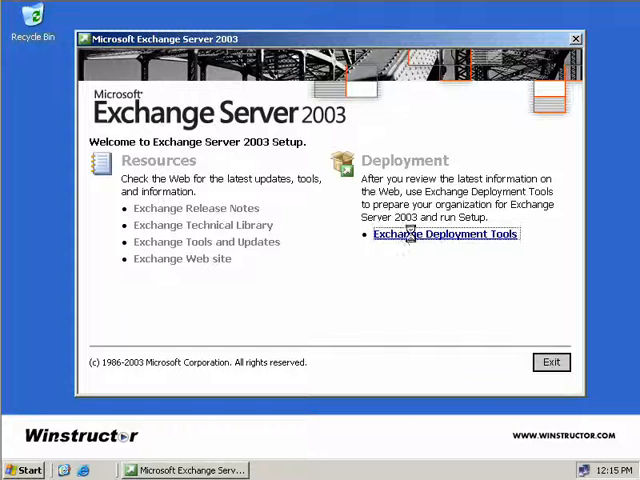
From Exchange Deployment Tools, follow 'Install Exchange 2003 on additional servers' and run Setup from step 7
{"action": "left_click", "coordinate": [444, 234]}
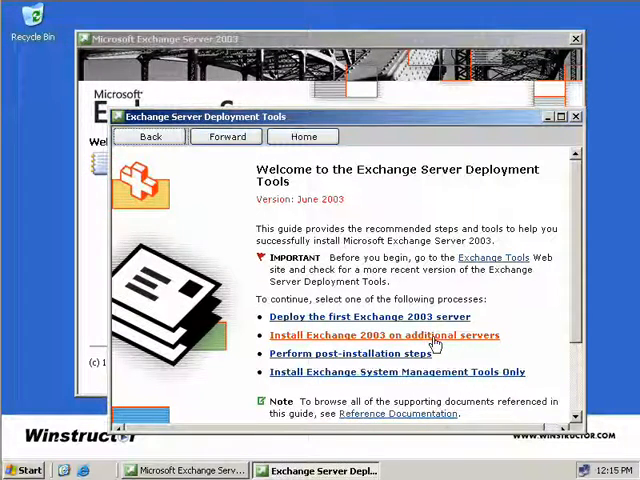
{"action": "left_click", "coordinate": [384, 336]}
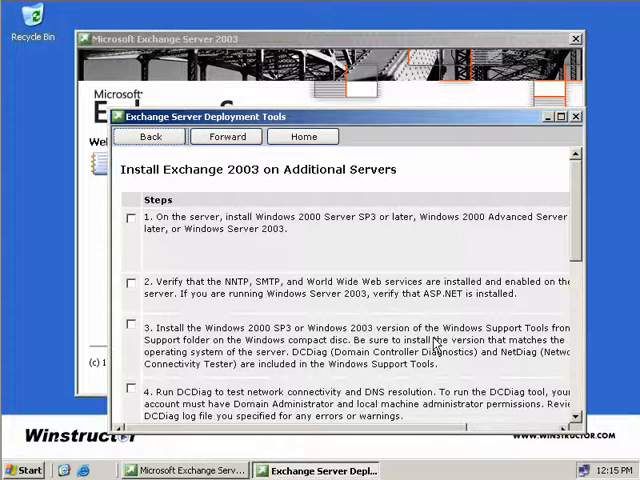
{"action": "mouse_move", "coordinate": [360, 300]}
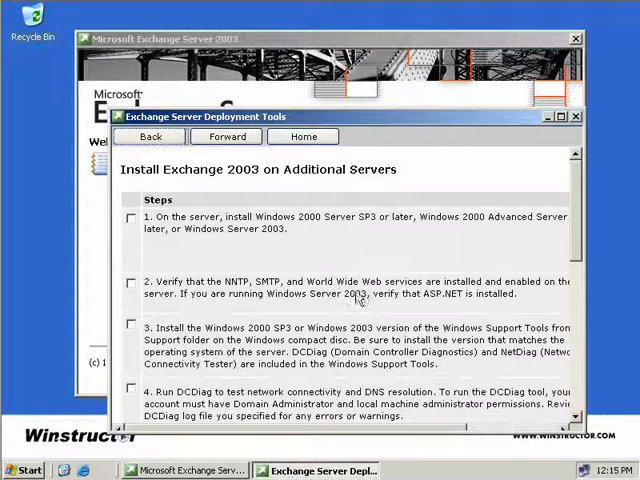
{"action": "scroll", "scroll_direction": "down", "scroll_amount": 3}
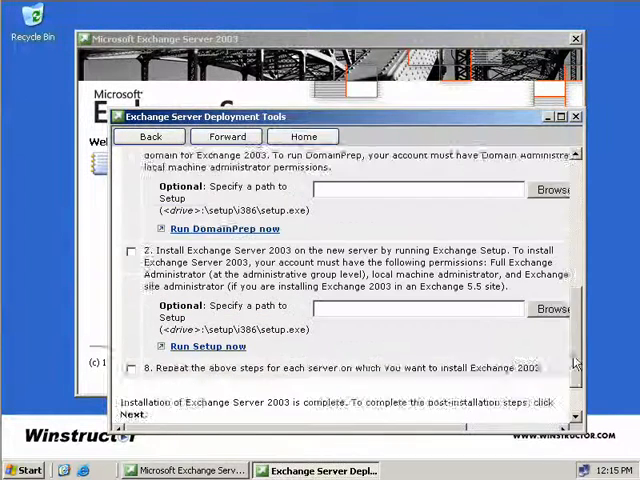
{"action": "scroll", "scroll_direction": "down", "scroll_amount": 3}
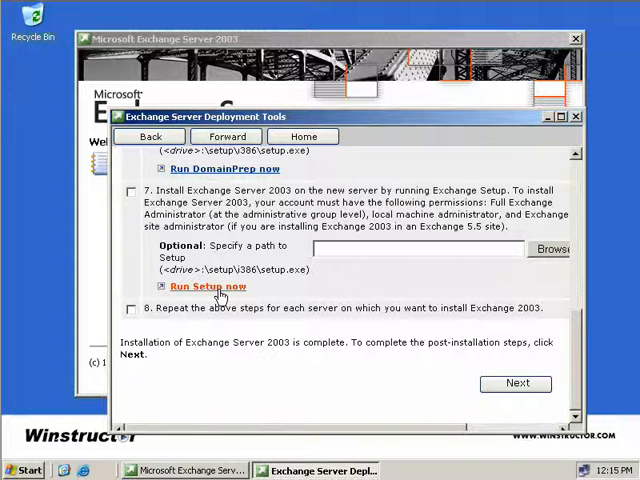
{"action": "left_click", "coordinate": [210, 288]}
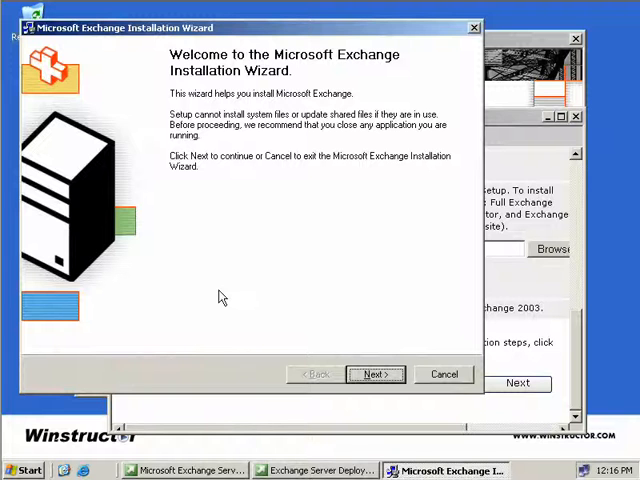
Accept the EULA and keep the typical components, advancing to the Licensing Agreement page
{"action": "left_click", "coordinate": [376, 372]}
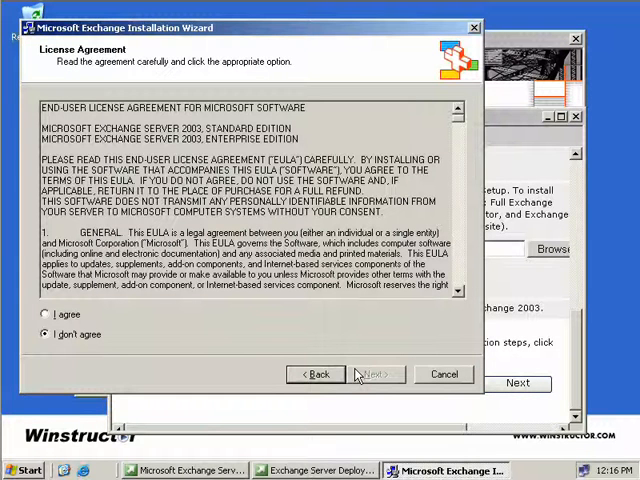
{"action": "left_click", "coordinate": [46, 314]}
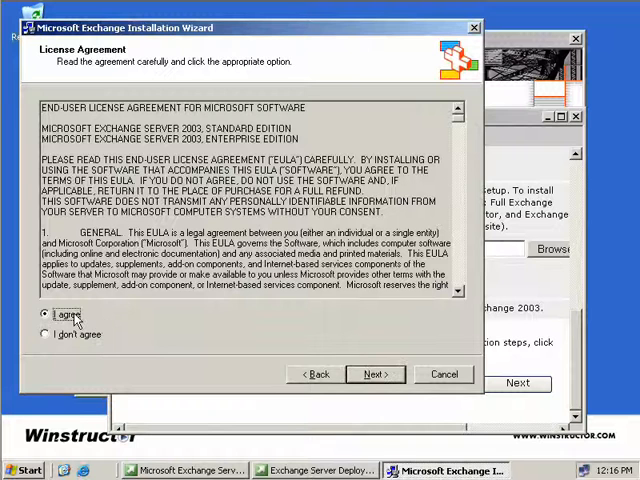
{"action": "left_click", "coordinate": [374, 372]}
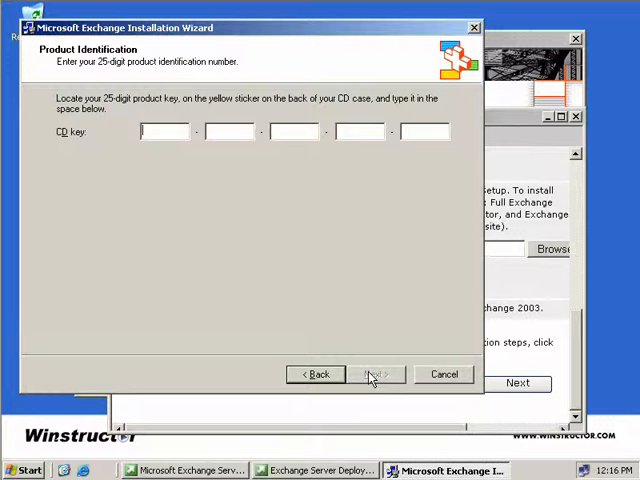
{"action": "left_click", "coordinate": [376, 372]}
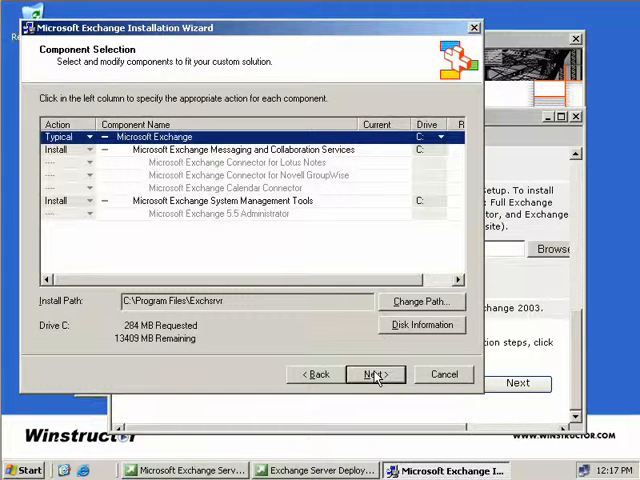
{"action": "left_click", "coordinate": [374, 372]}
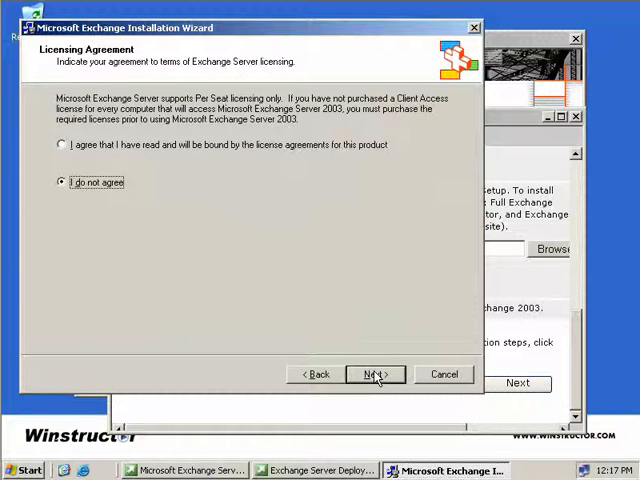
{"action": "mouse_move", "coordinate": [242, 240]}
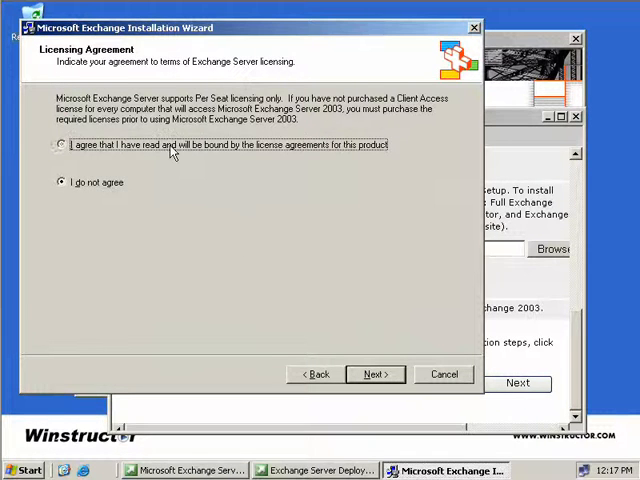
Agree to per-seat licensing, keep the New York administrative and routing groups, and complete the installation
{"action": "left_click", "coordinate": [376, 372]}
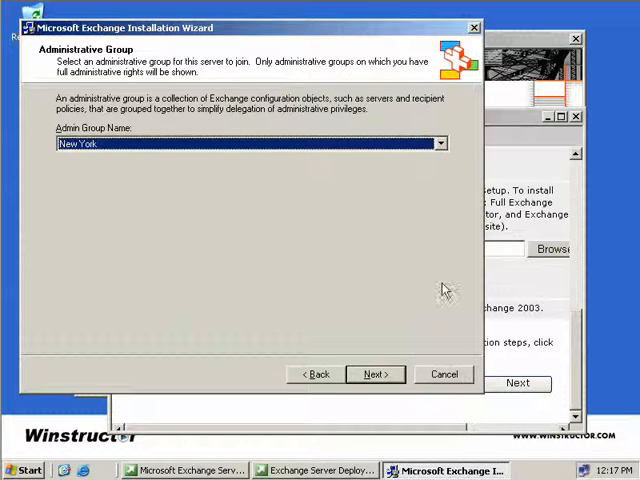
{"action": "left_click", "coordinate": [376, 372]}
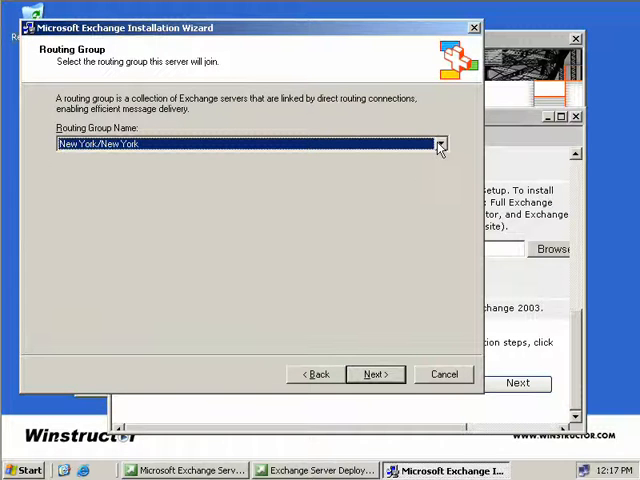
{"action": "left_click", "coordinate": [438, 144]}
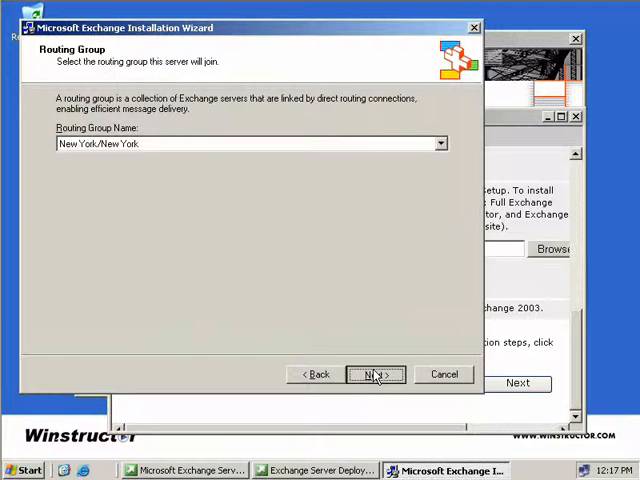
{"action": "left_click", "coordinate": [372, 372]}
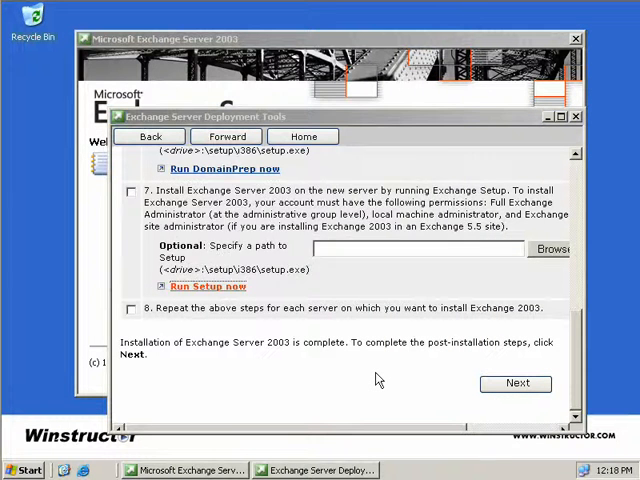
{"action": "left_click", "coordinate": [208, 288]}
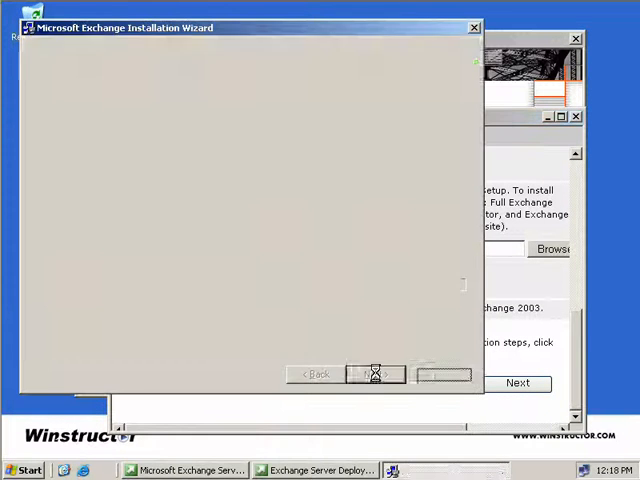
{"action": "left_click", "coordinate": [376, 372]}
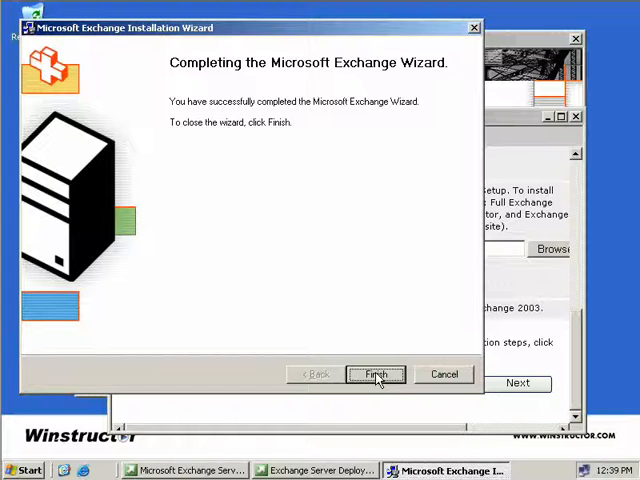
Finish the wizard and launch Exchange System Manager from All Programs
{"action": "left_click", "coordinate": [376, 372]}
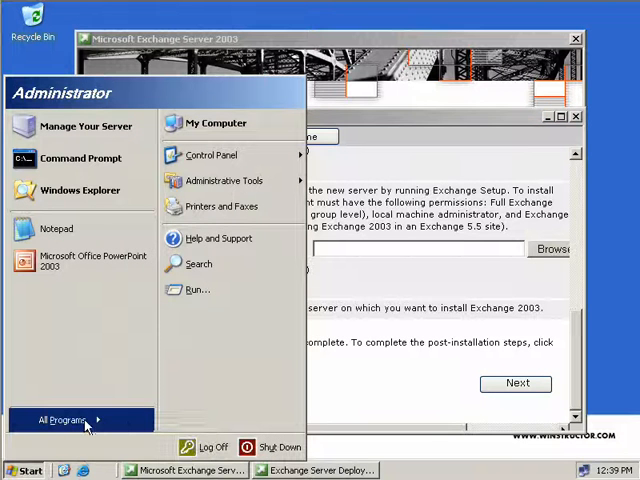
{"action": "left_click", "coordinate": [64, 420]}
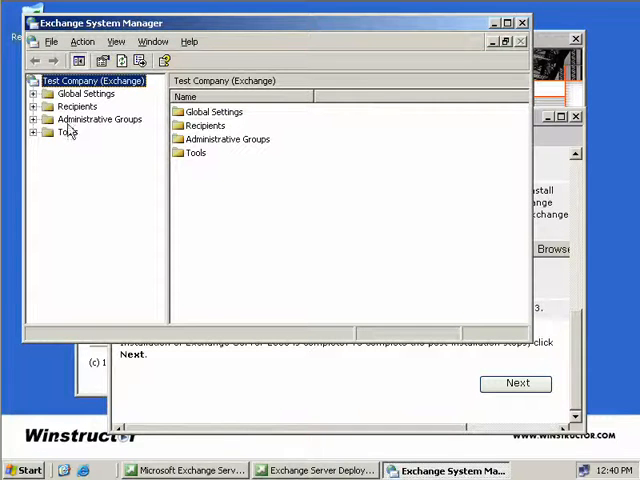
Expand New York's Servers and bring up SERVER01's properties
{"action": "left_click", "coordinate": [34, 120]}
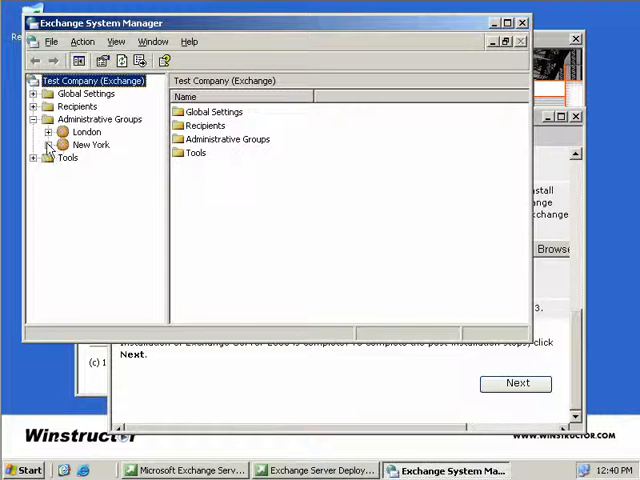
{"action": "left_click", "coordinate": [62, 144]}
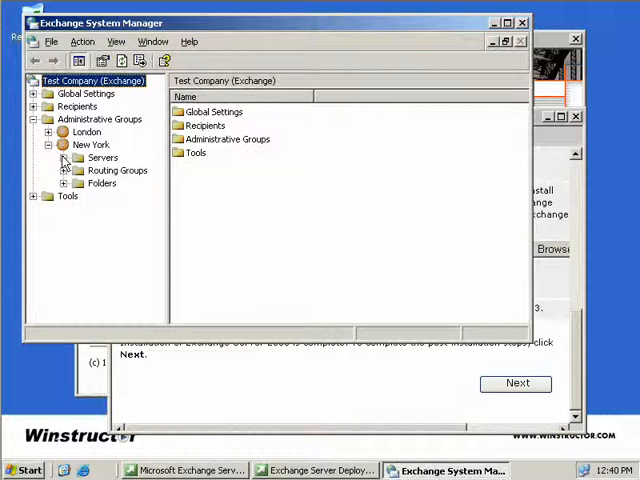
{"action": "left_click", "coordinate": [76, 156]}
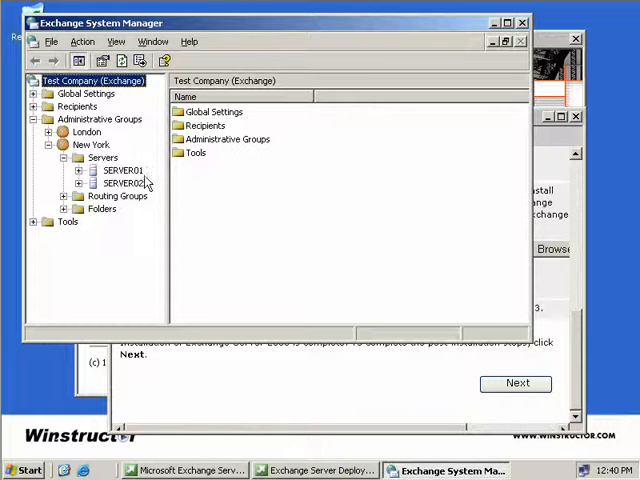
{"action": "right_click", "coordinate": [116, 170]}
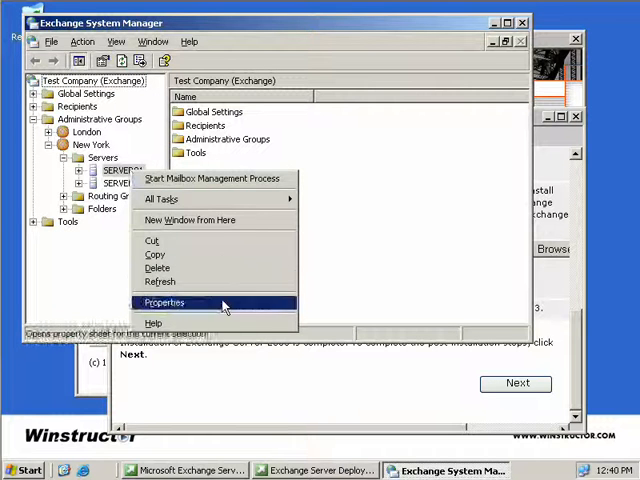
{"action": "left_click", "coordinate": [164, 302]}
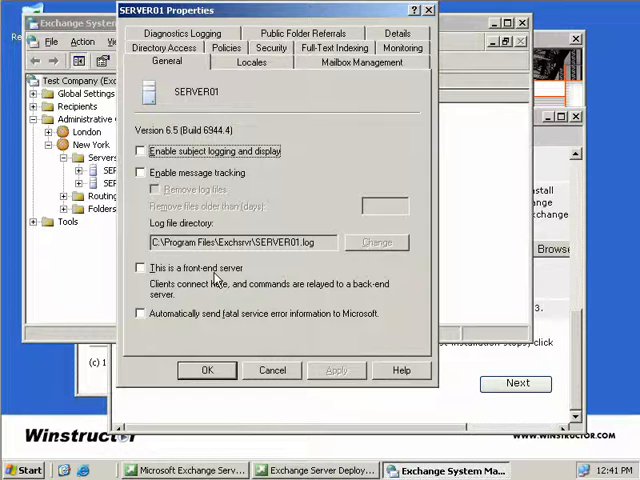
Attempt to mark SERVER01 as front-end, dismiss the Recipient Update Service error, and cancel
{"action": "left_click", "coordinate": [140, 268]}
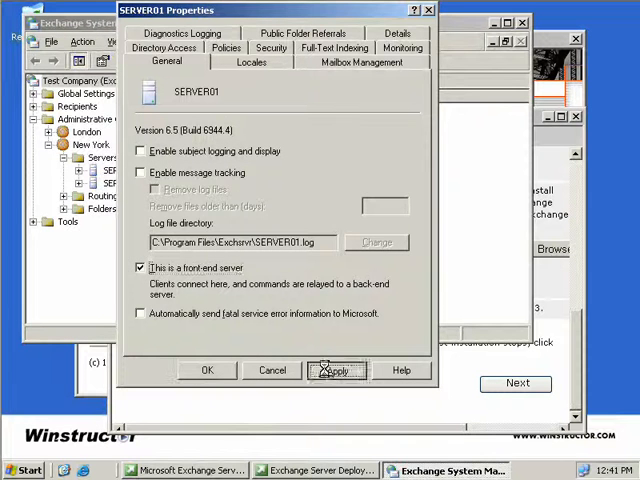
{"action": "left_click", "coordinate": [336, 370]}
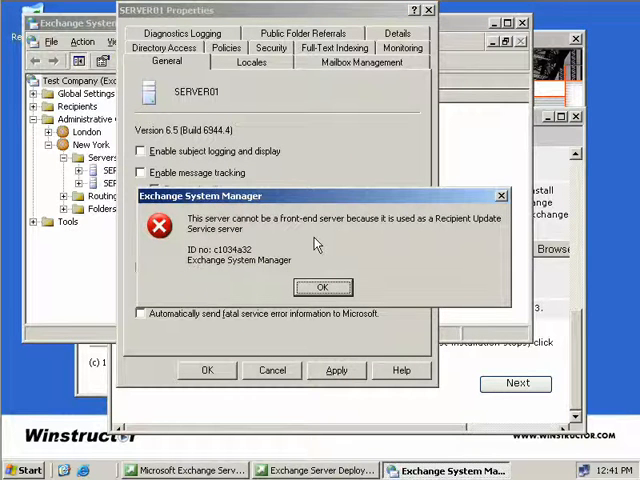
{"action": "left_click", "coordinate": [320, 288]}
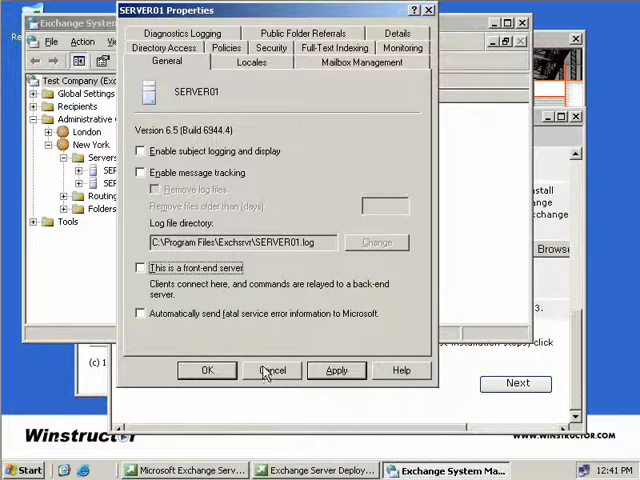
{"action": "left_click", "coordinate": [272, 370]}
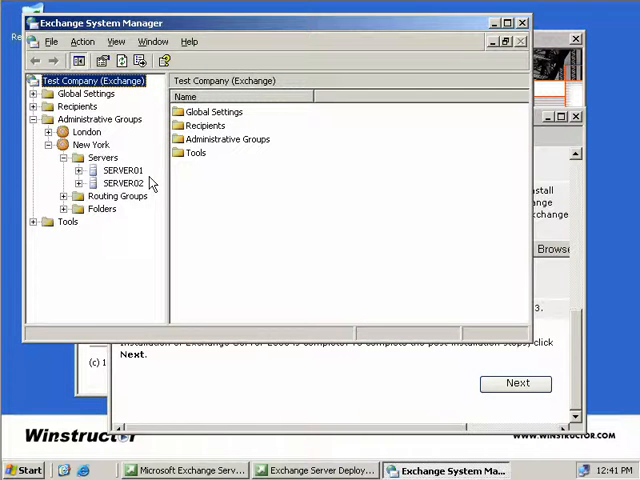
Review the Enterprise Configuration Recipient Update Service's properties showing SERVER01, then cancel
{"action": "left_click", "coordinate": [48, 106]}
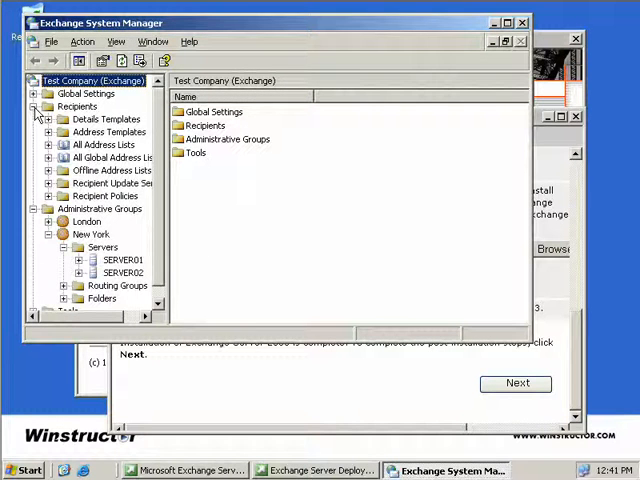
{"action": "left_click", "coordinate": [120, 184]}
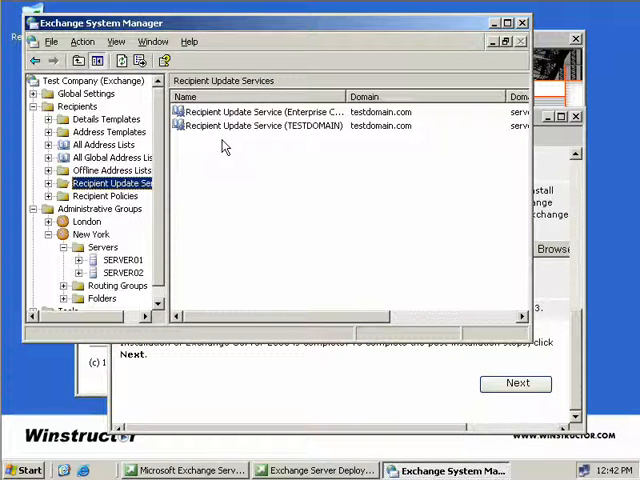
{"action": "right_click", "coordinate": [250, 112]}
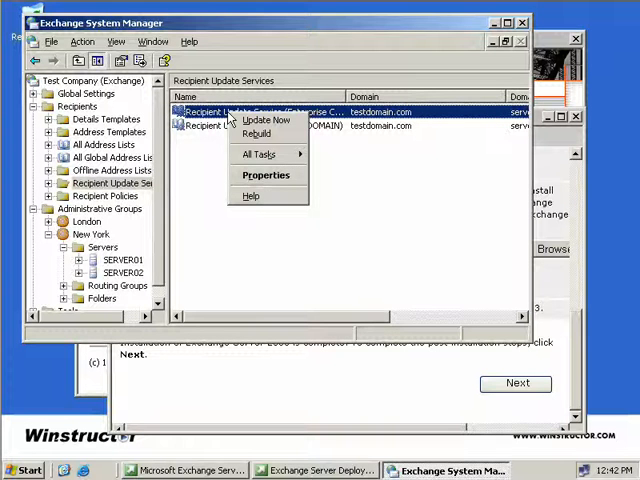
{"action": "left_click", "coordinate": [266, 176]}
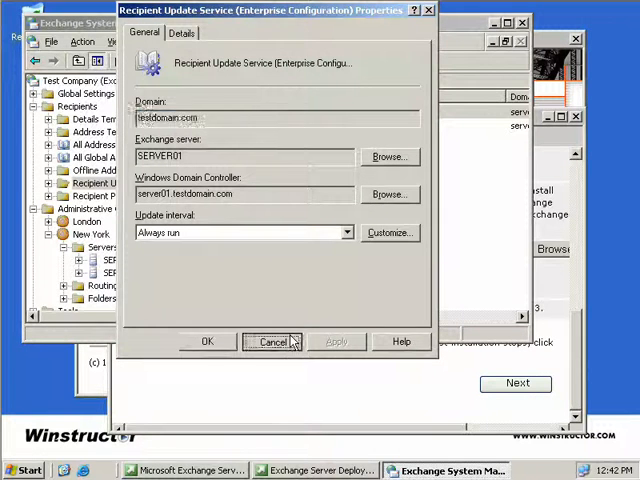
{"action": "left_click", "coordinate": [272, 340]}
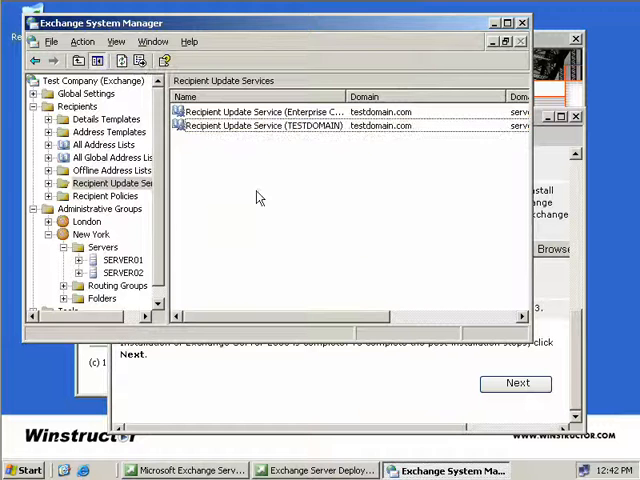
Review SERVER01's Mailbox Store properties including its Database files, then close
{"action": "left_click", "coordinate": [76, 234]}
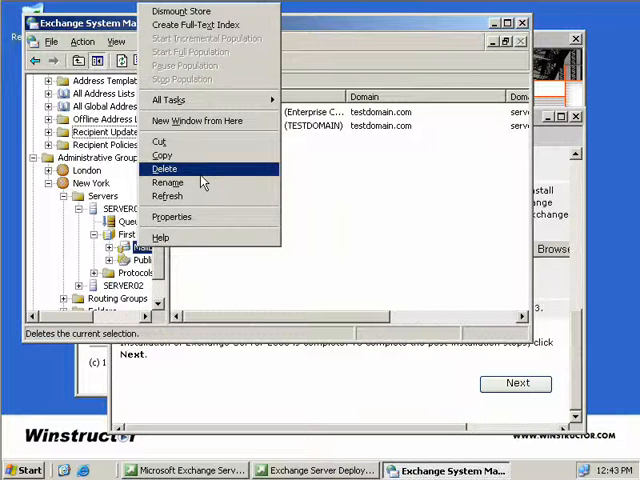
{"action": "left_click", "coordinate": [172, 216]}
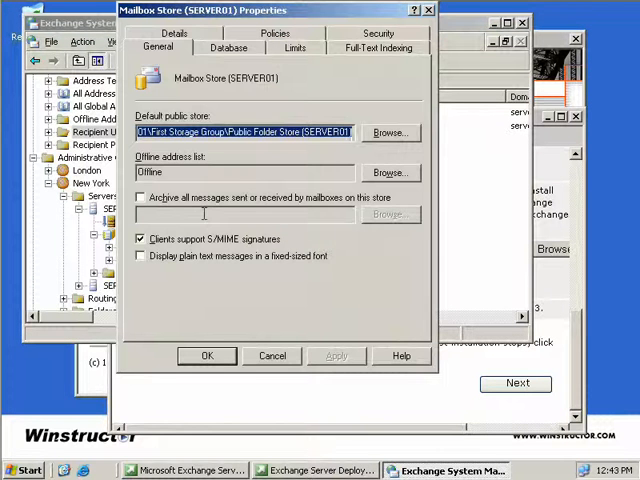
{"action": "left_click", "coordinate": [228, 48]}
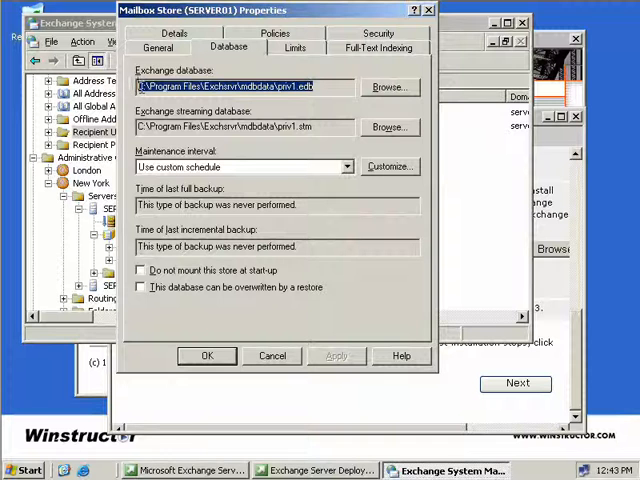
{"action": "left_click", "coordinate": [272, 356]}
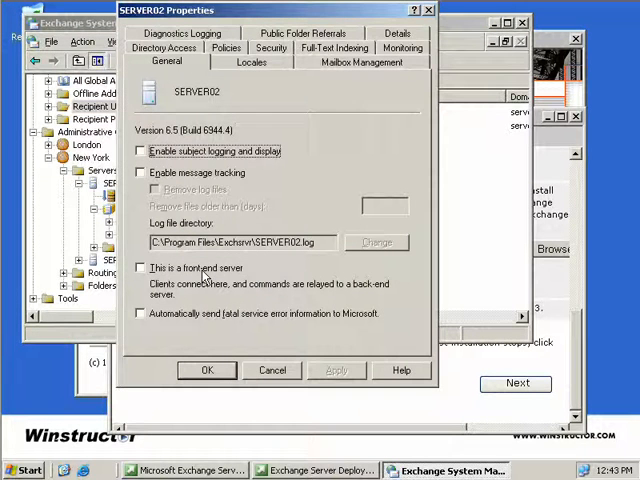
Mark SERVER02 as a front-end server and acknowledge the restart-required warning
{"action": "left_click", "coordinate": [140, 268]}
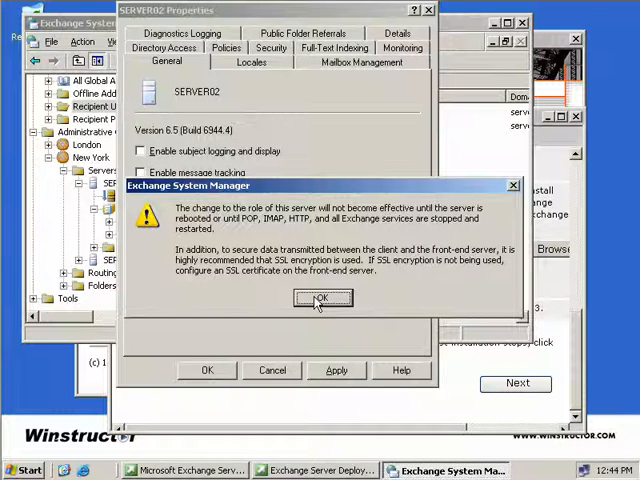
{"action": "left_click", "coordinate": [320, 298]}
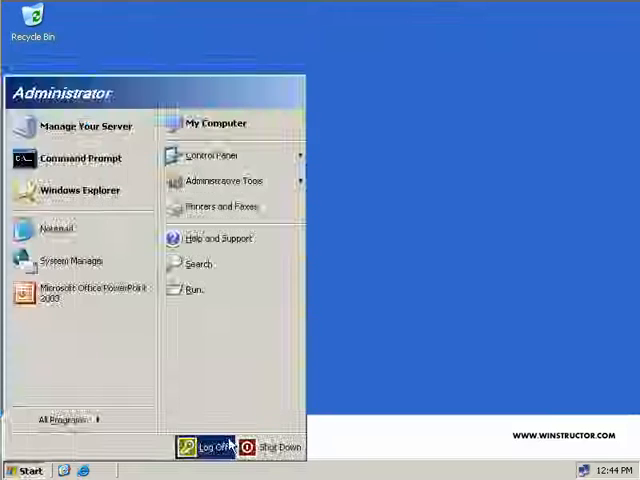
Restart the server via Start > Shut Down with Restart confirmed
{"action": "left_click", "coordinate": [276, 448]}
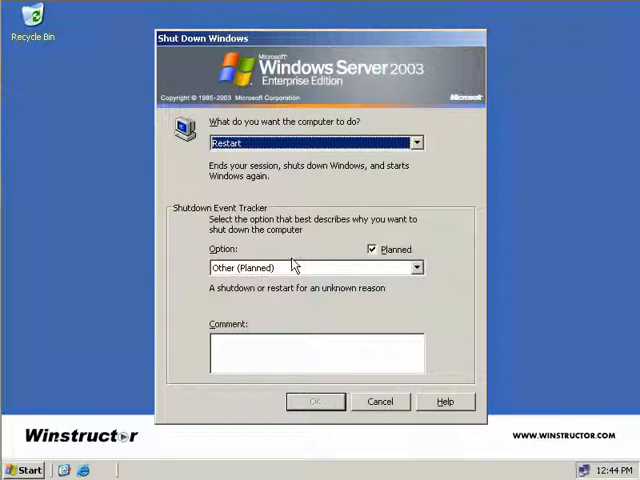
{"action": "left_click", "coordinate": [314, 400]}
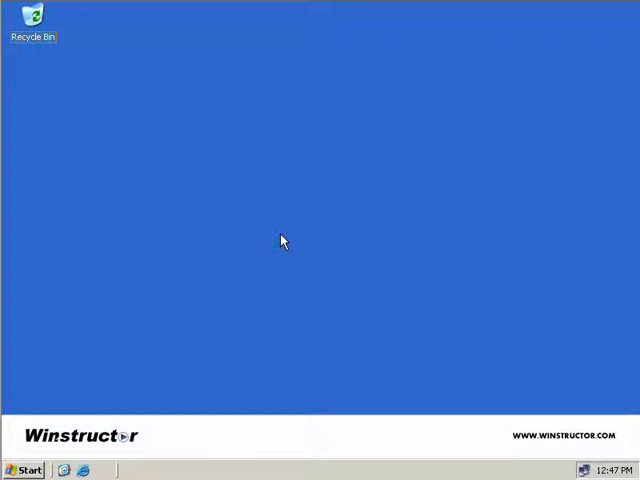